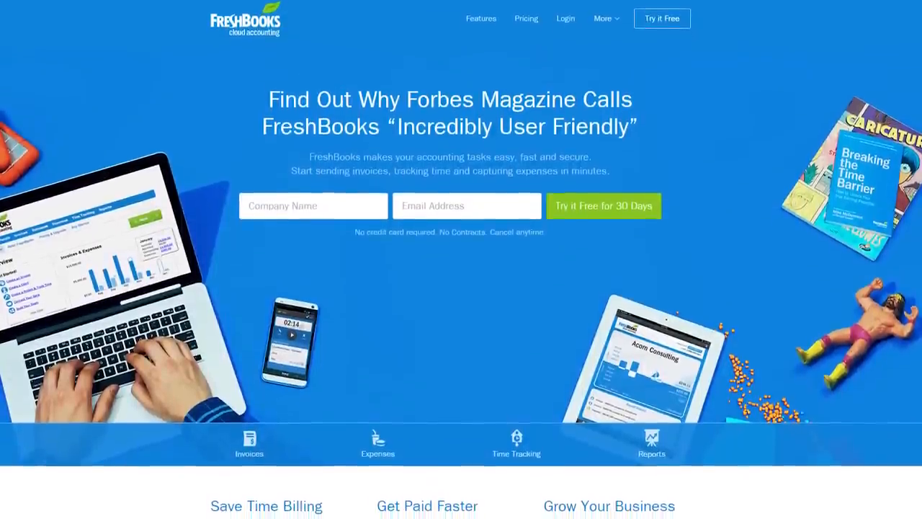
{"action": "scroll", "scroll_direction": "down", "scroll_amount": 3}
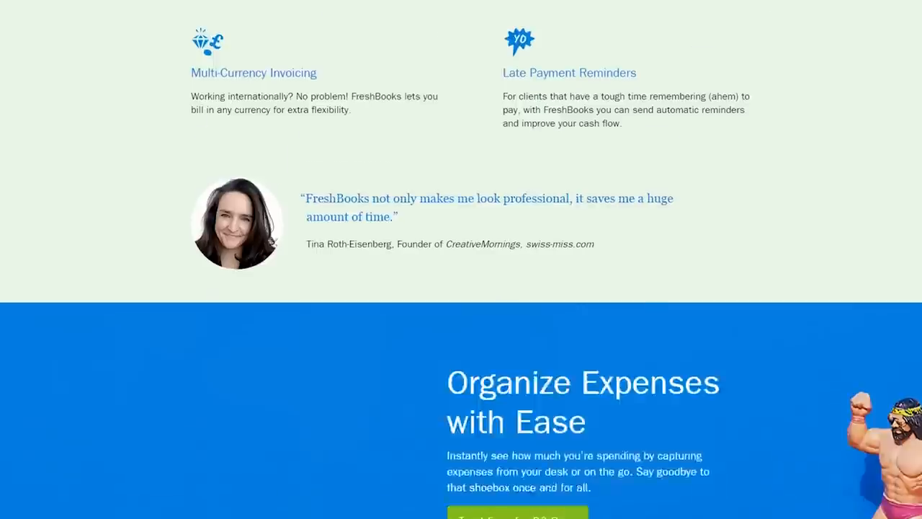